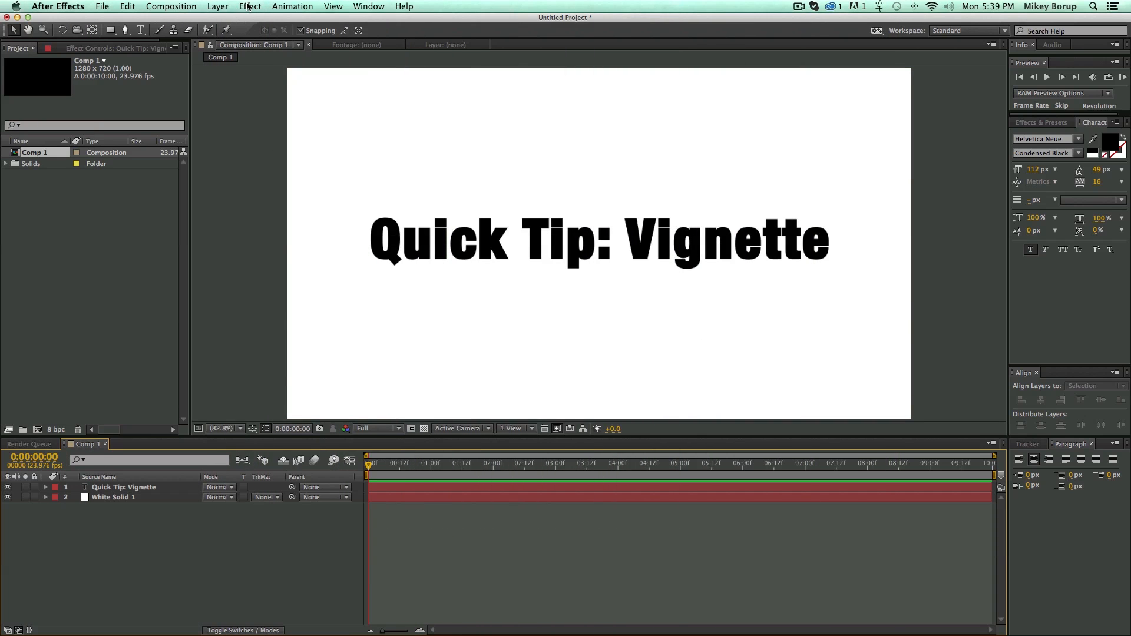
- Add an adjustment layer with an Exposure effect set to -2.28, darkening the frame
click(218, 6)
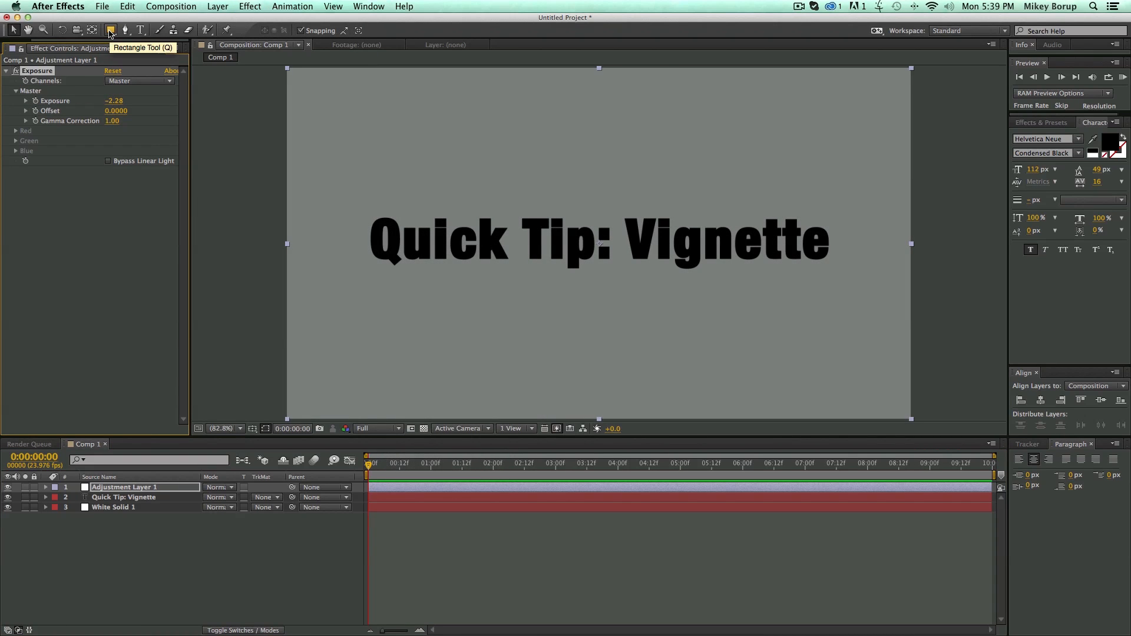
- Create a full-comp elliptical mask with the Ellipse Tool and set it to Inverted
click(110, 29)
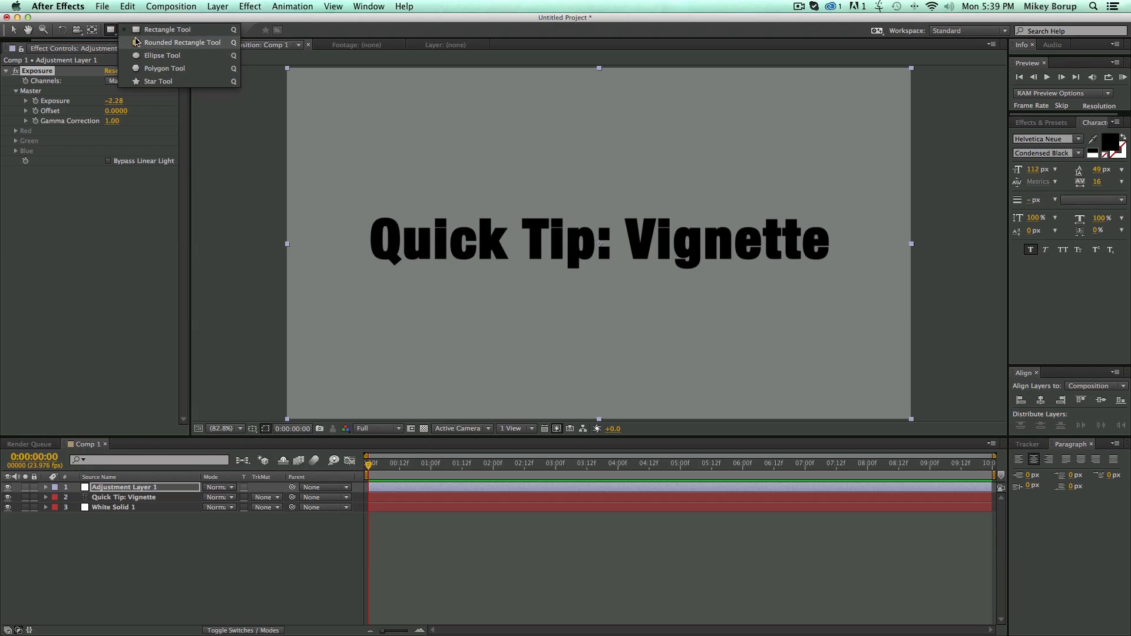
click(113, 30)
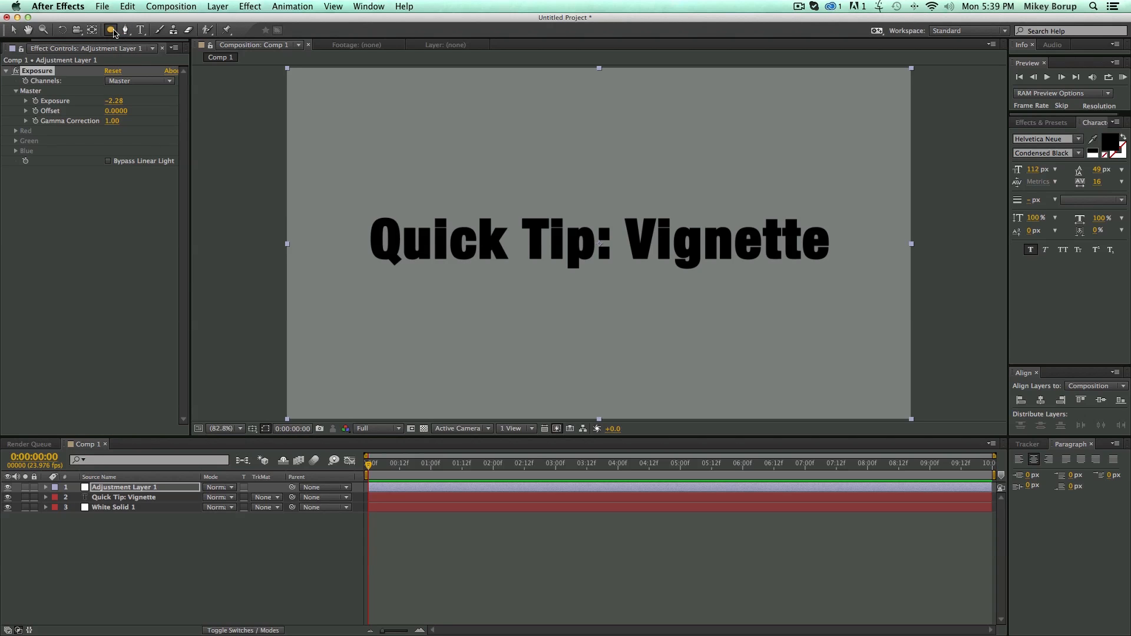
click(109, 29)
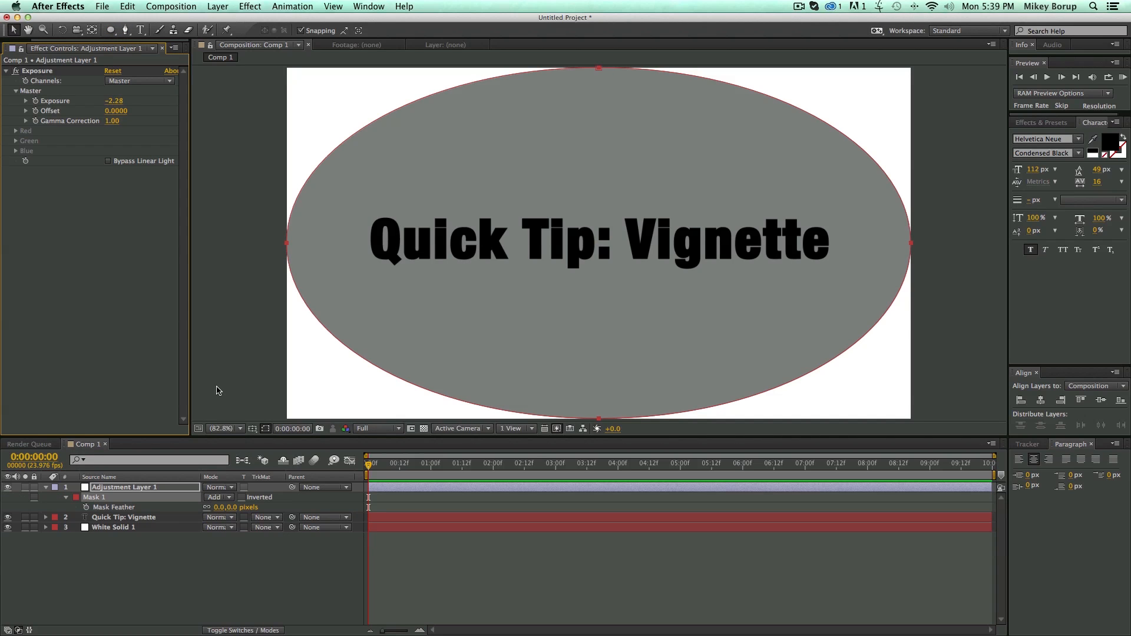
click(242, 498)
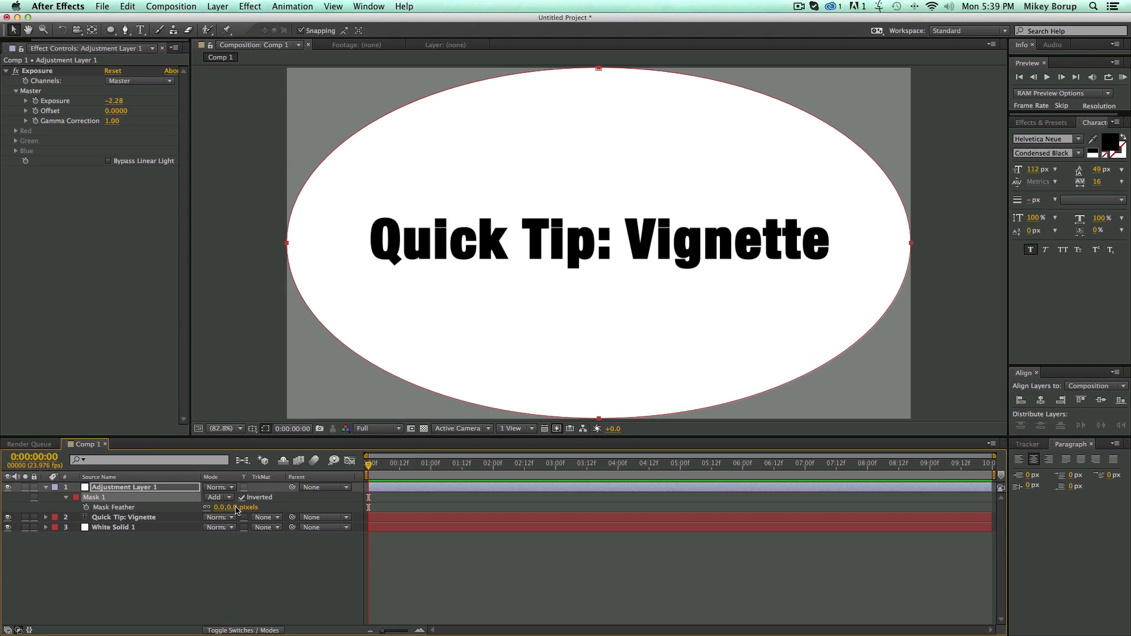
- Scrub Mask Feather to about 285 pixels so the dark edges fade softly
drag(224, 507, 245, 507)
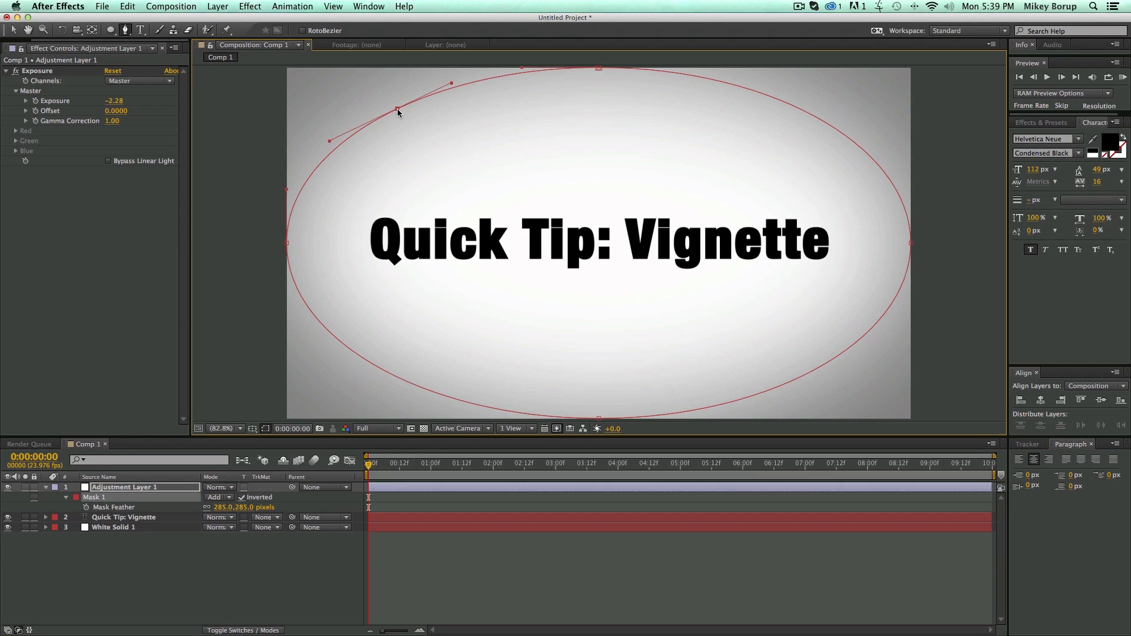
- Drag a mask vertex and its handles to bend the ellipse into an irregular curve
drag(395, 113, 591, 334)
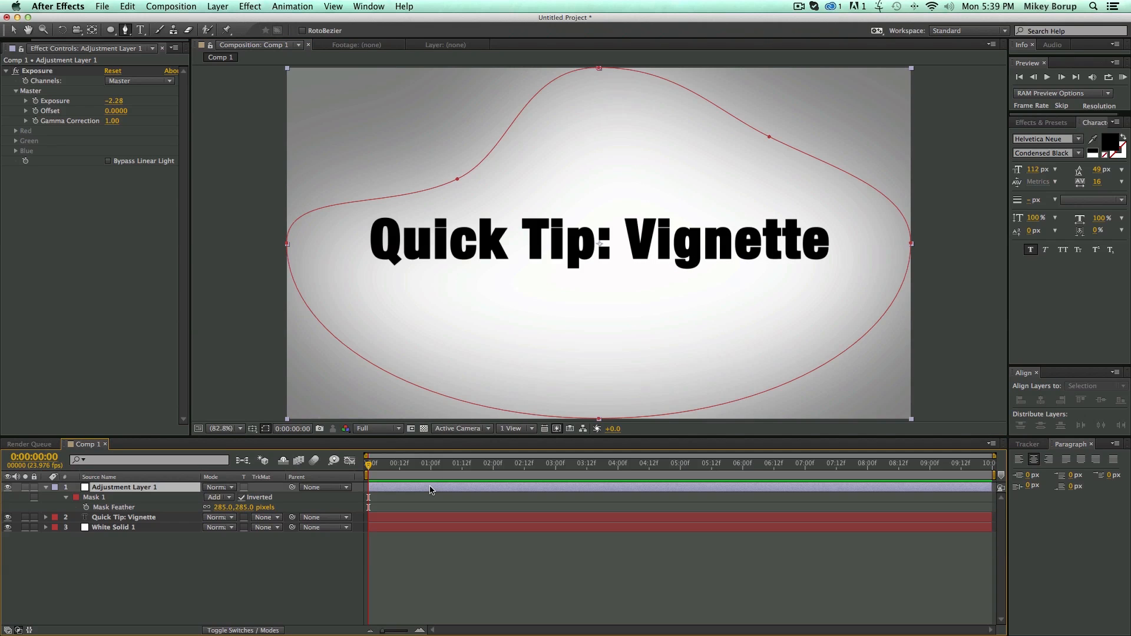
- Deselect the mask so its outline hides and the finished vignette shows
click(1093, 386)
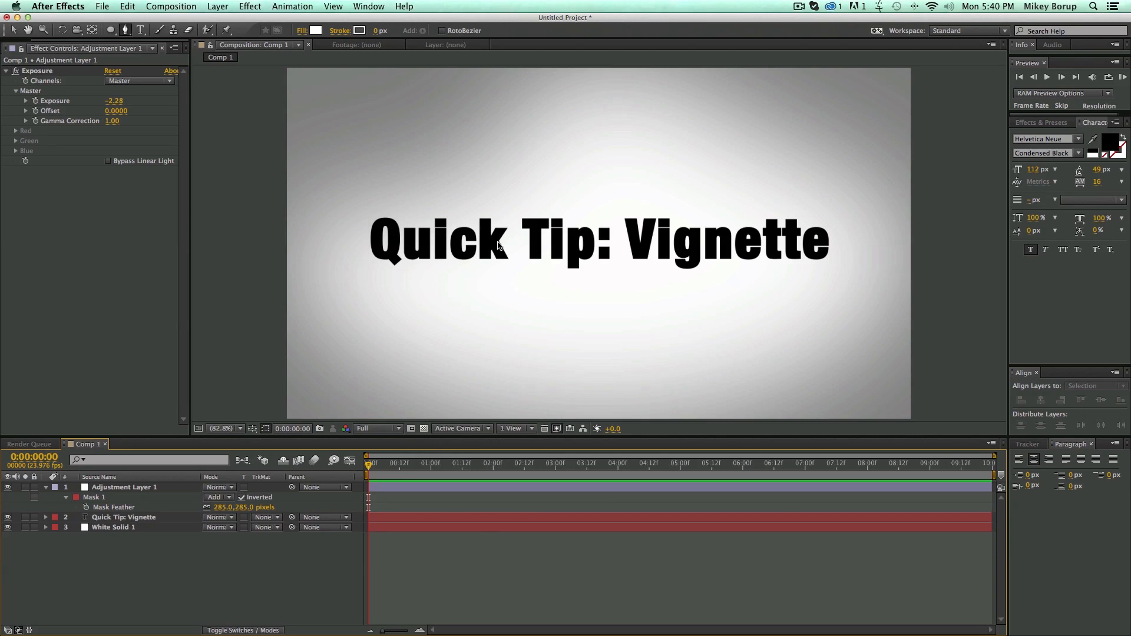
mouse_move(514, 422)
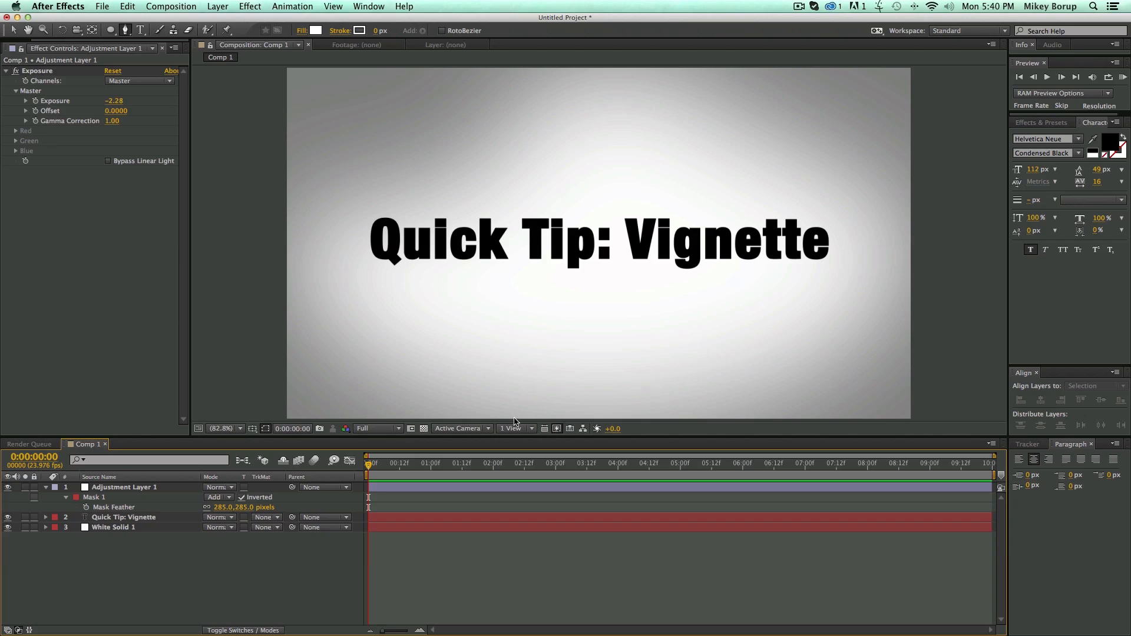